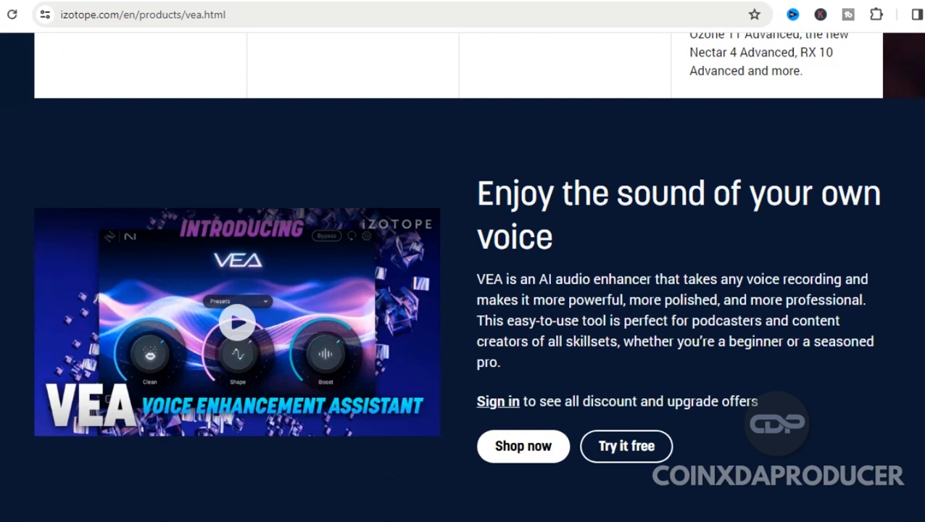
- Scroll the izotope.com VEA product page down past the intro to the VEA Features section
{"action": "scroll", "scroll_direction": "down", "scroll_amount": 3}
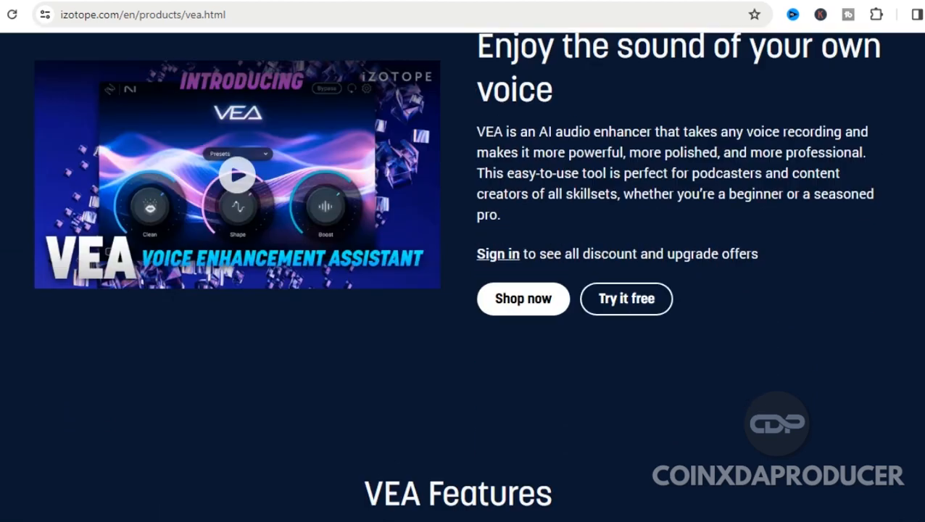
{"action": "scroll", "scroll_direction": "down", "scroll_amount": 3}
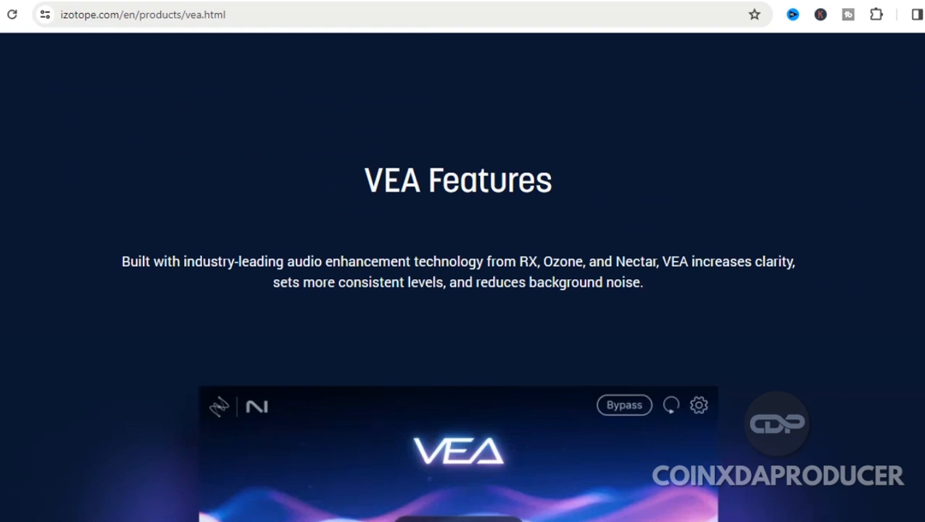
{"action": "scroll", "scroll_direction": "down", "scroll_amount": 3}
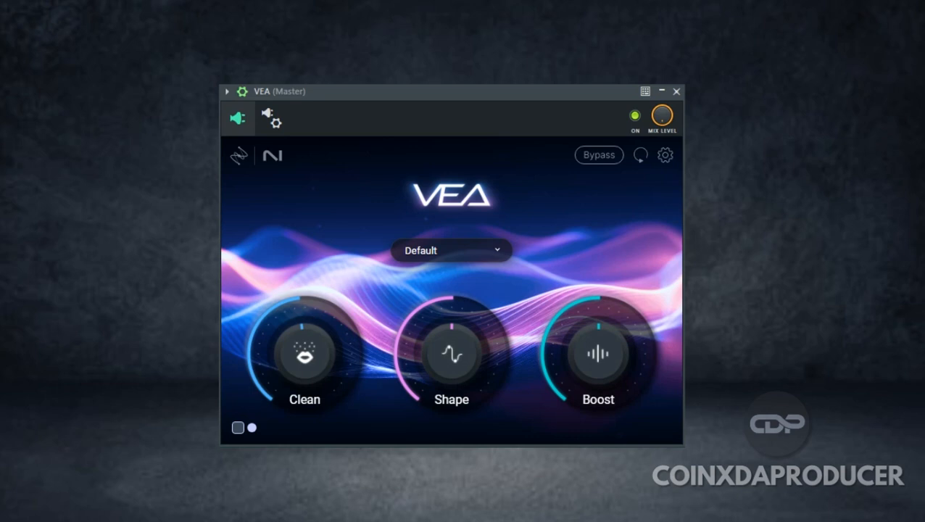
{"action": "left_click", "coordinate": [635, 116]}
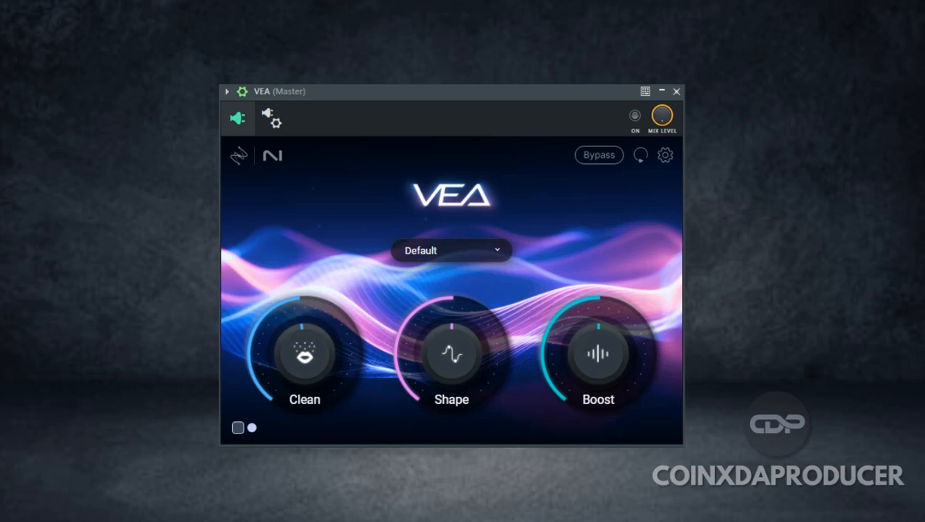
{"action": "left_click", "coordinate": [634, 113]}
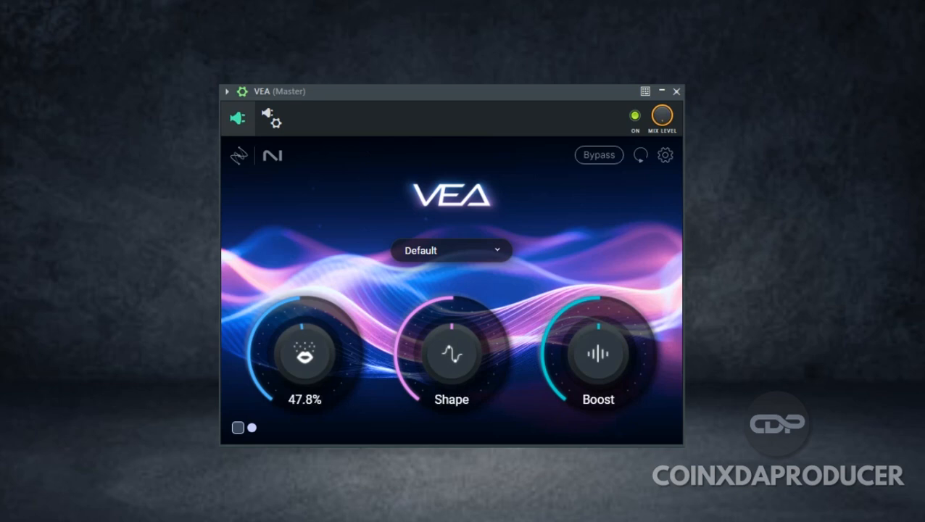
{"action": "mouse_move", "coordinate": [302, 366]}
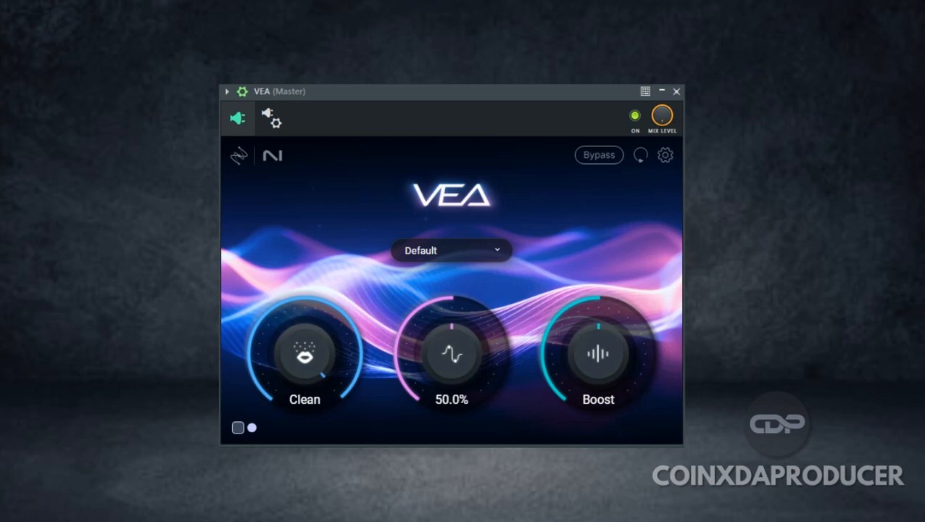
{"action": "mouse_move", "coordinate": [597, 354]}
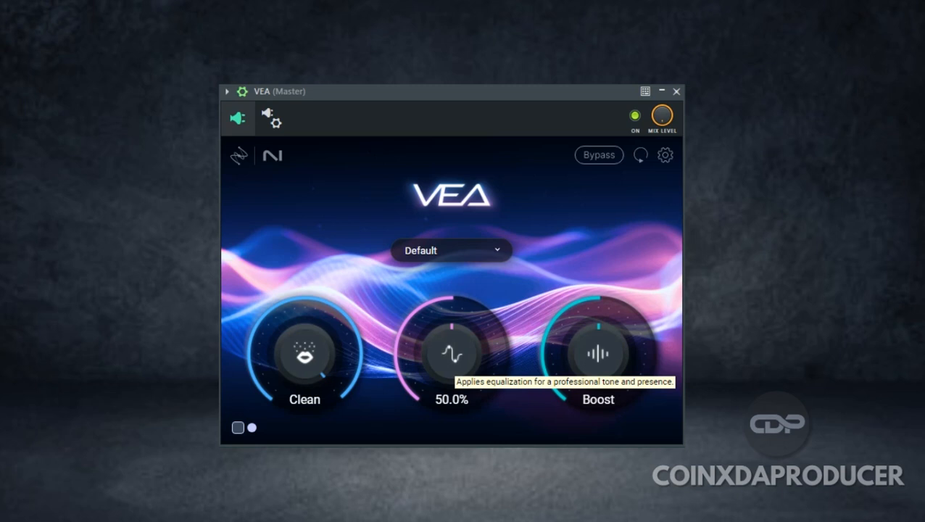
- Sweep the Shape knob down to 0.00% and then raise it back up
{"action": "left_click_drag", "start_coordinate": [451, 354], "coordinate": [451, 304]}
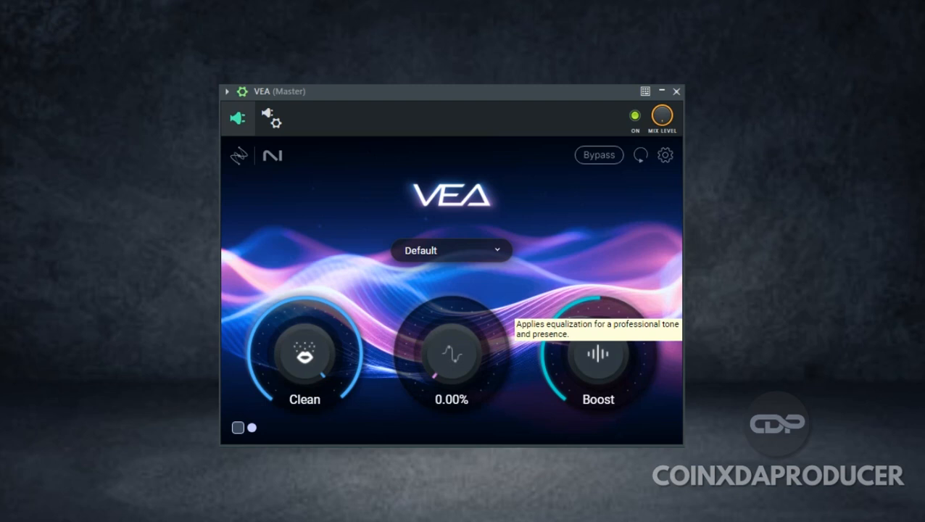
{"action": "left_click_drag", "start_coordinate": [451, 354], "coordinate": [471, 304]}
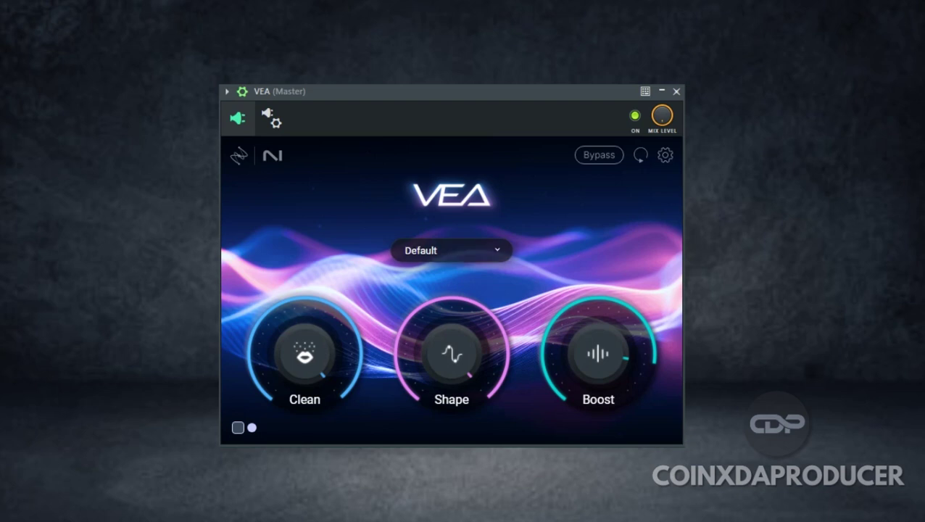
- Browse the preset list, keep Default selected, and switch VEA to light mode
{"action": "left_click", "coordinate": [451, 250]}
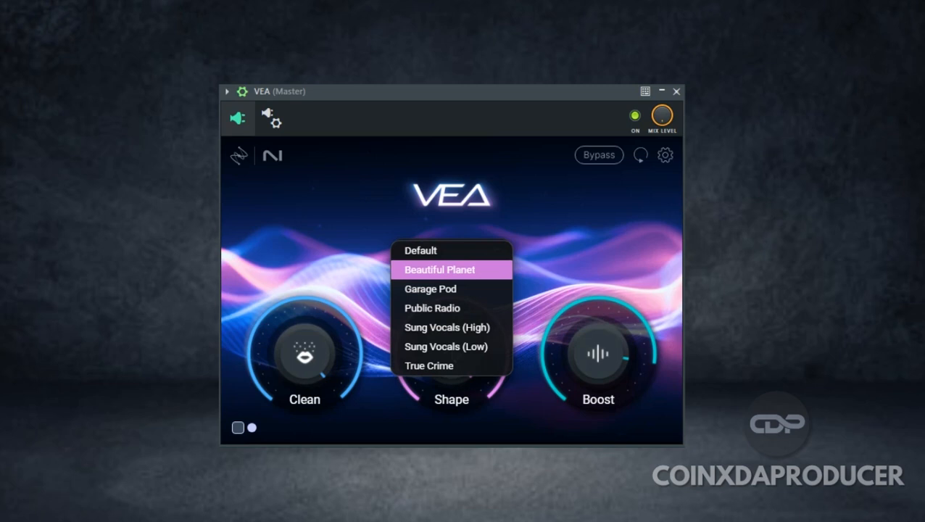
{"action": "left_click", "coordinate": [420, 250]}
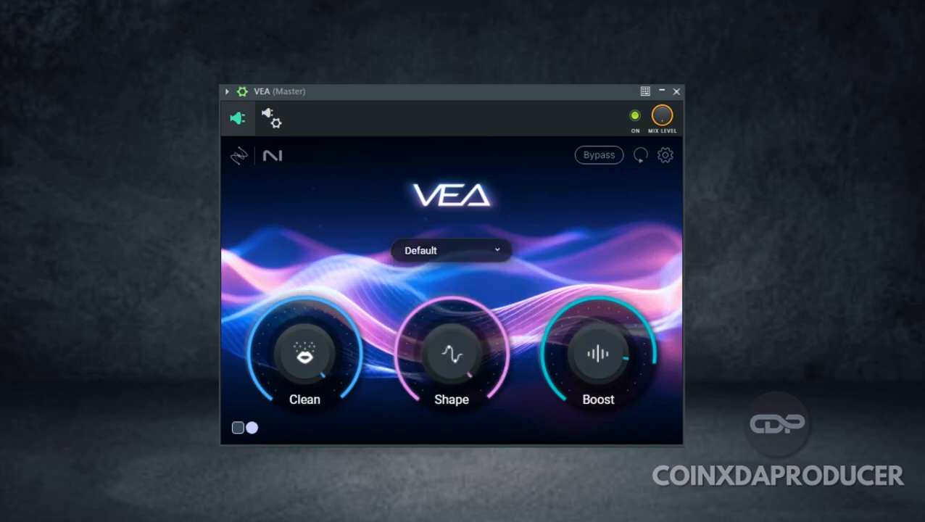
{"action": "mouse_move", "coordinate": [249, 428]}
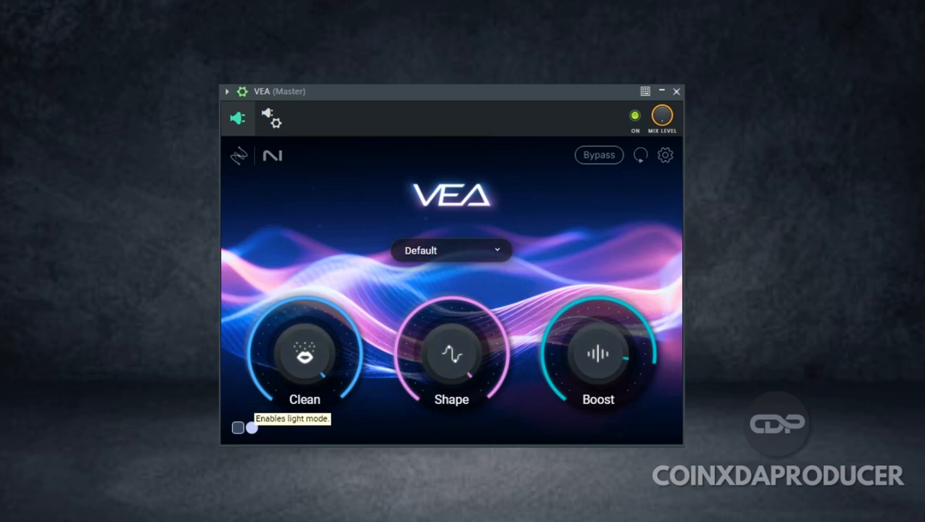
{"action": "left_click", "coordinate": [252, 428]}
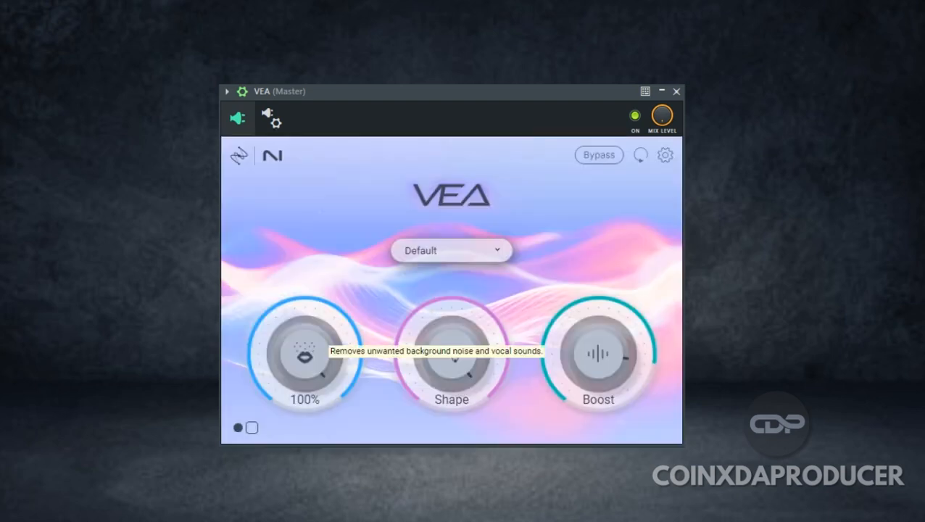